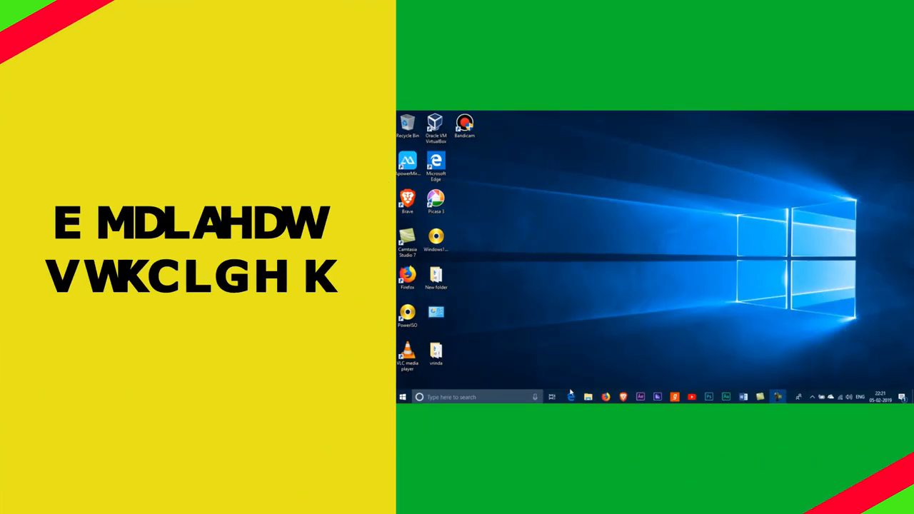
Review the open windows in Task View, then jump to the empty virtual desktop.
{"action": "left_click", "coordinate": [551, 397]}
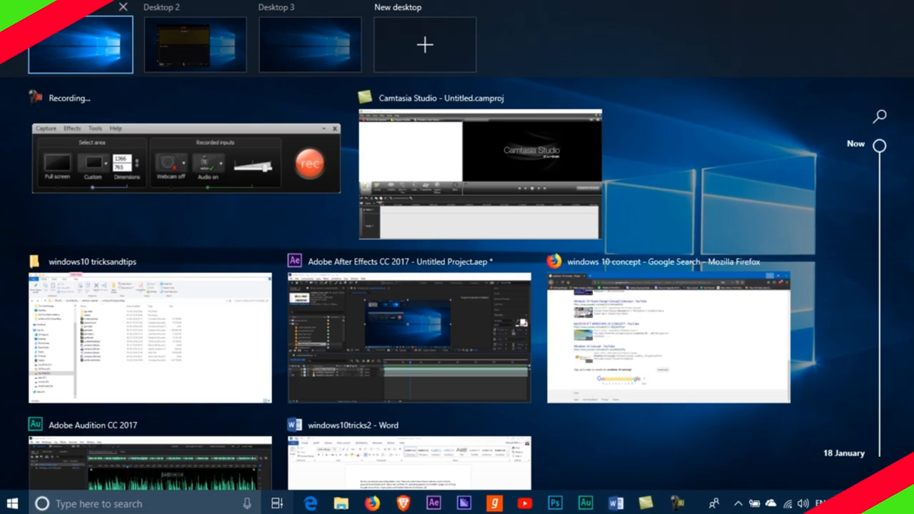
{"action": "left_click", "coordinate": [194, 45]}
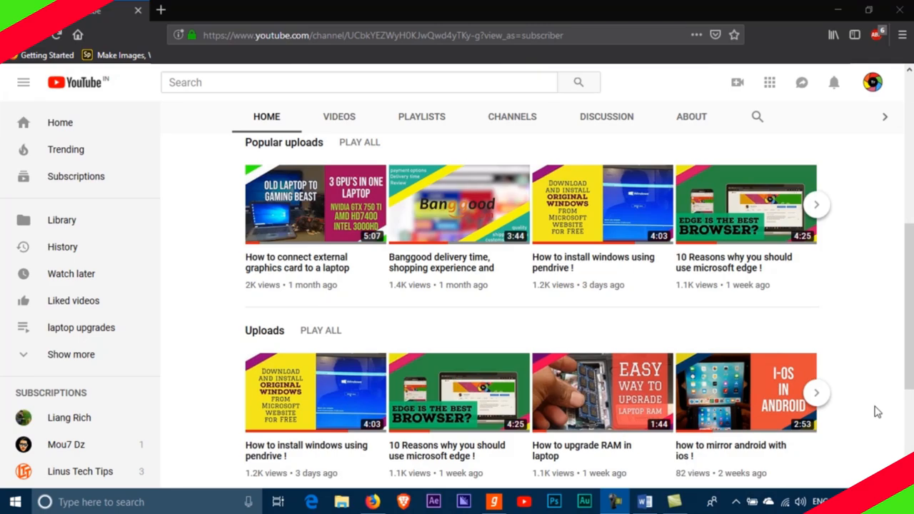
{"action": "key", "text": "ctrl+windows+d"}
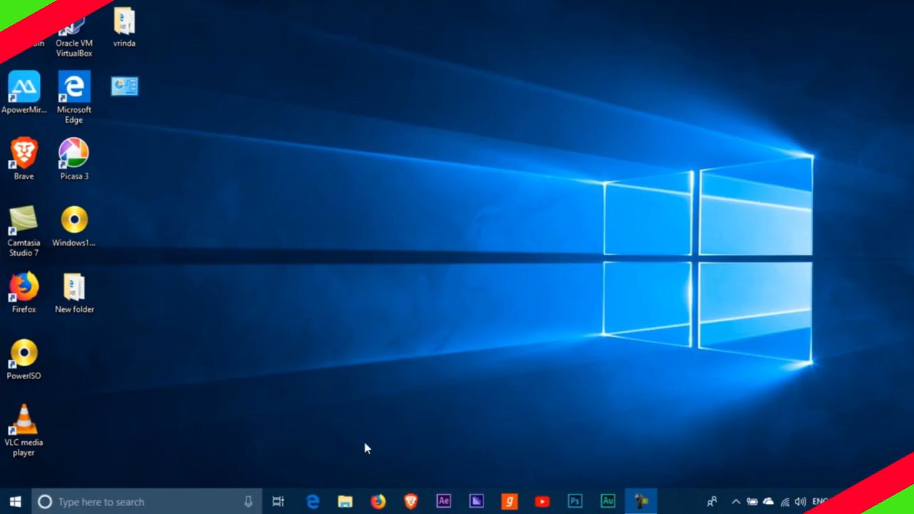
Revisit Task View, close Desktop 3 and settle on the empty Desktop 2.
{"action": "left_click", "coordinate": [277, 502]}
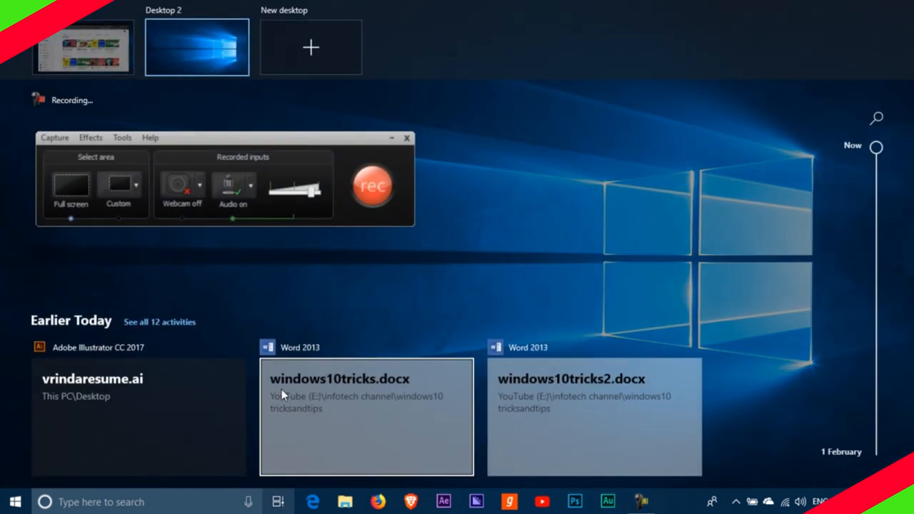
{"action": "left_click", "coordinate": [311, 48]}
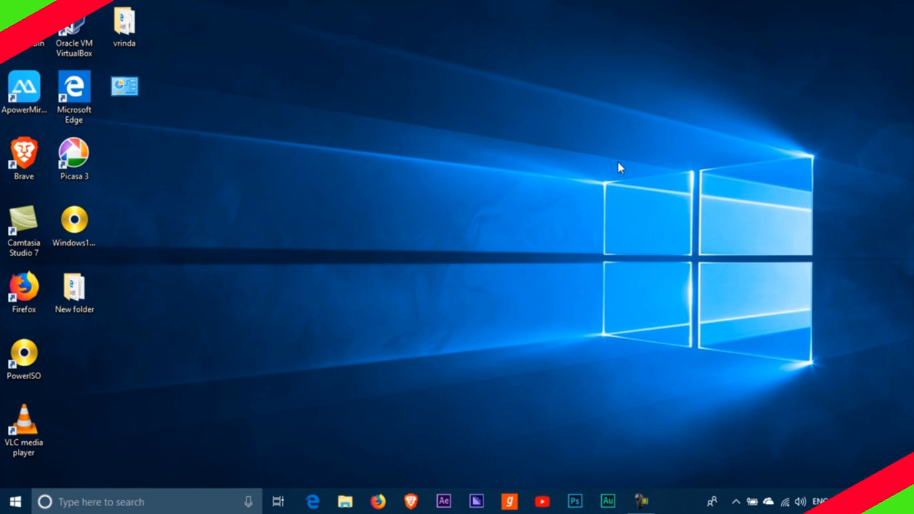
{"action": "left_click", "coordinate": [277, 502]}
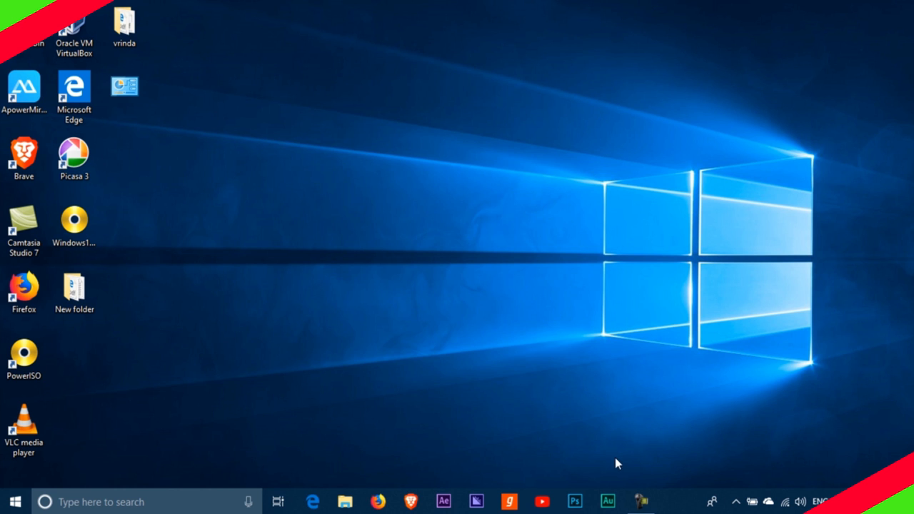
{"action": "mouse_move", "coordinate": [620, 468]}
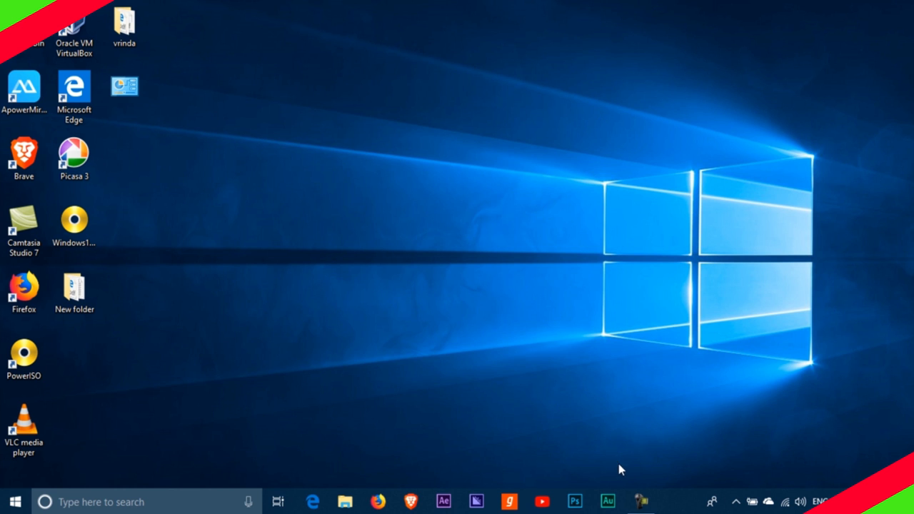
{"action": "left_click", "coordinate": [277, 501]}
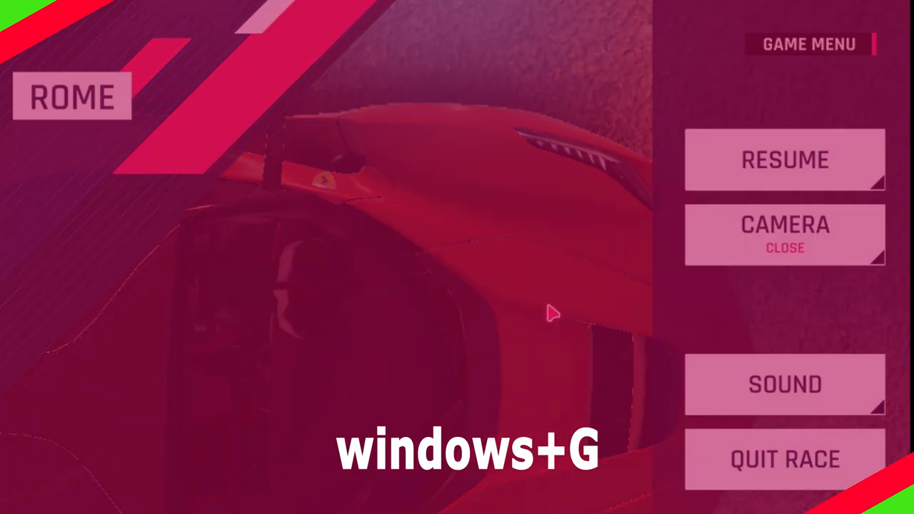
Bring up the Game Bar over the racing game and capture a screenshot.
{"action": "key", "text": "Win+G"}
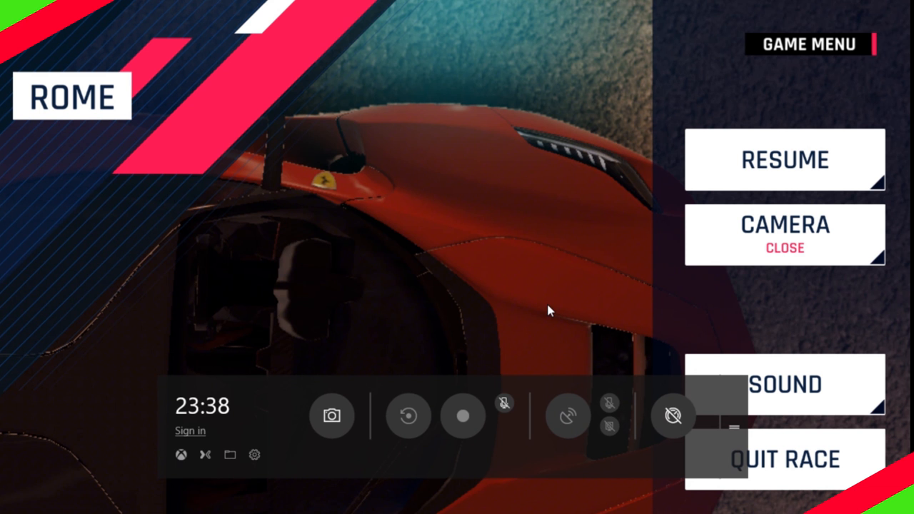
{"action": "mouse_move", "coordinate": [331, 416]}
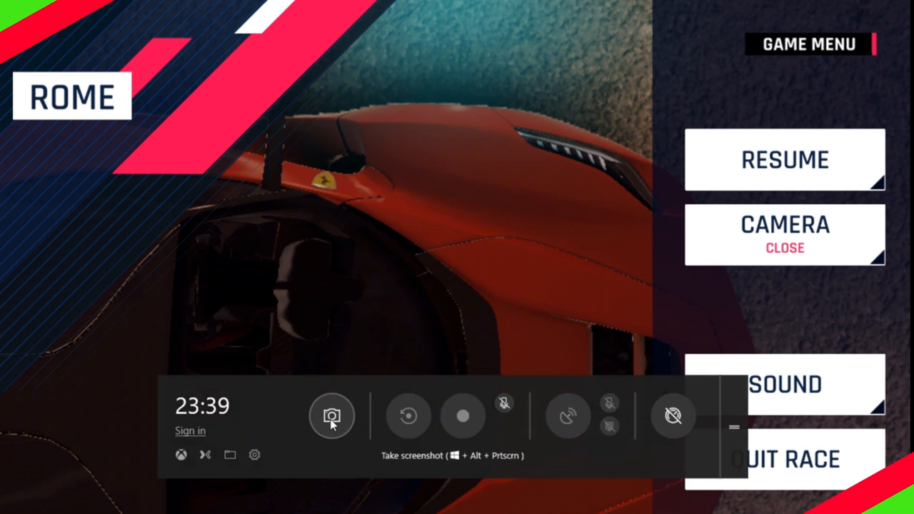
{"action": "left_click", "coordinate": [331, 415]}
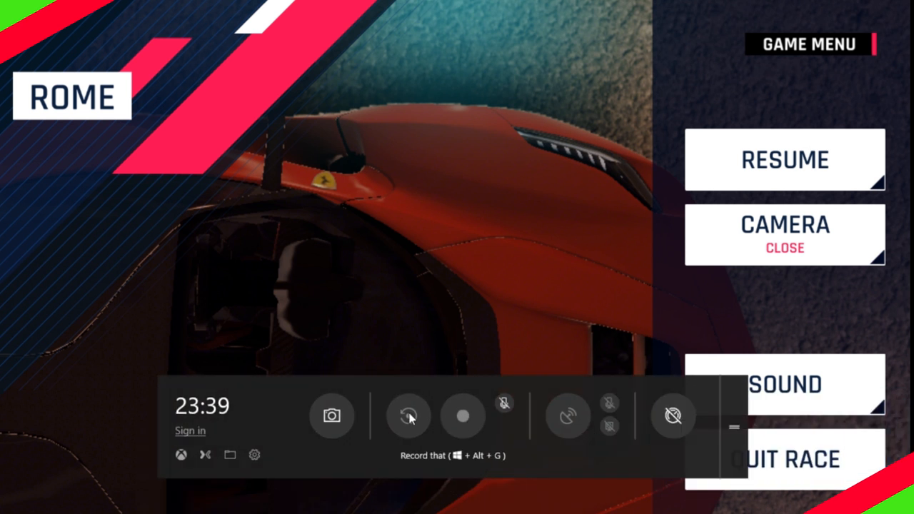
{"action": "mouse_move", "coordinate": [568, 417]}
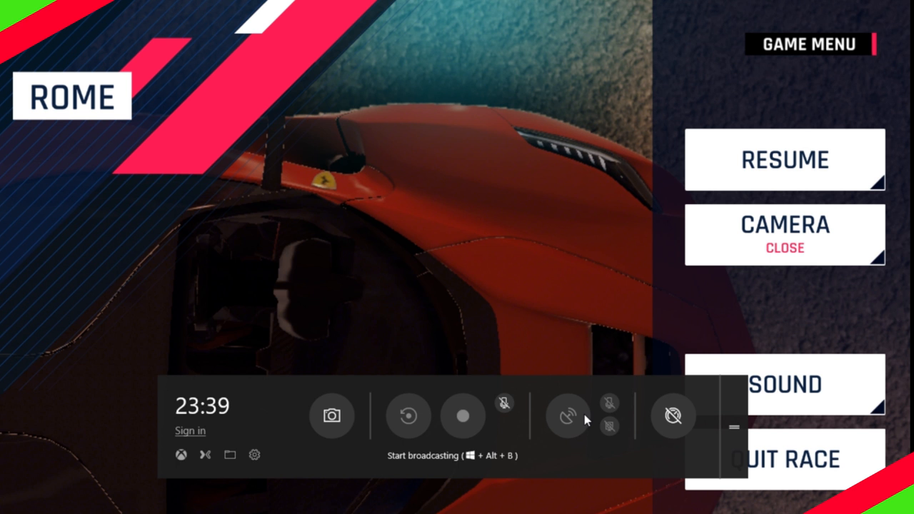
{"action": "mouse_move", "coordinate": [517, 454]}
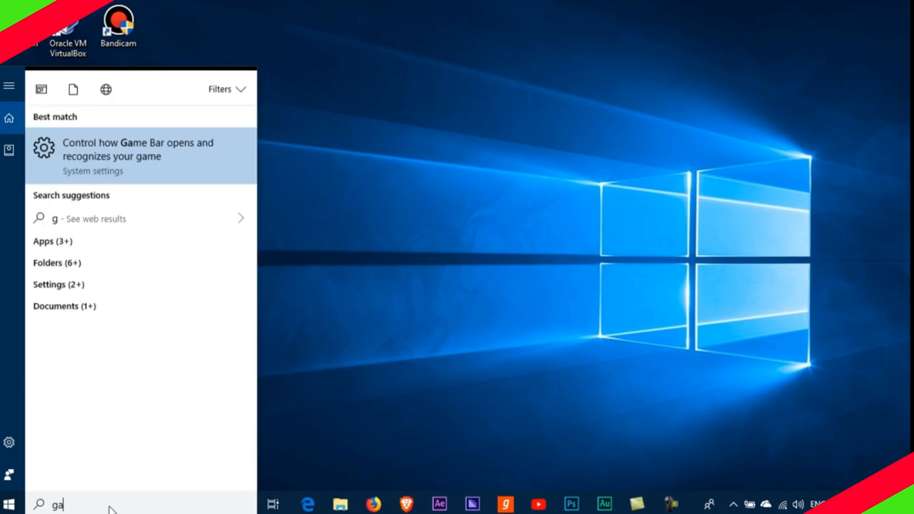
Show the Game bar settings scrolled down to its keyboard shortcuts list.
{"action": "left_click", "coordinate": [137, 150]}
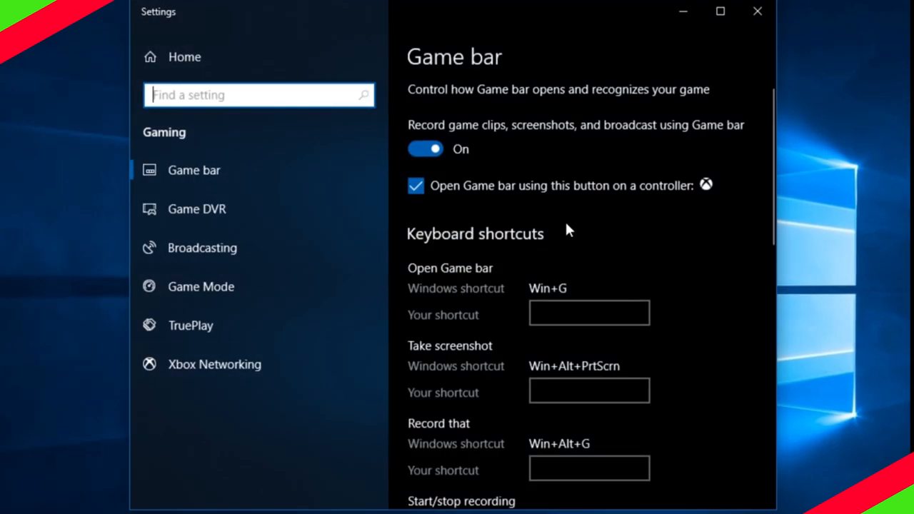
{"action": "scroll", "scroll_direction": "down", "scroll_amount": 3}
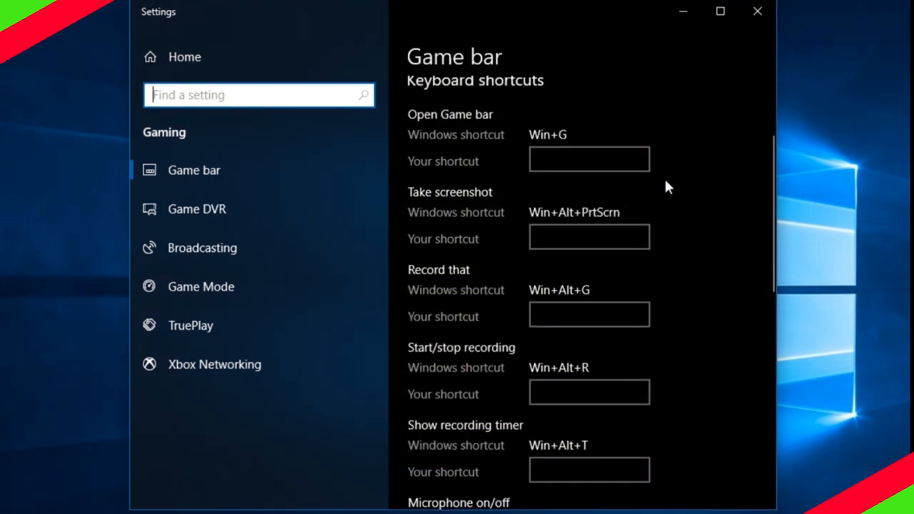
{"action": "scroll", "scroll_direction": "down", "scroll_amount": 3}
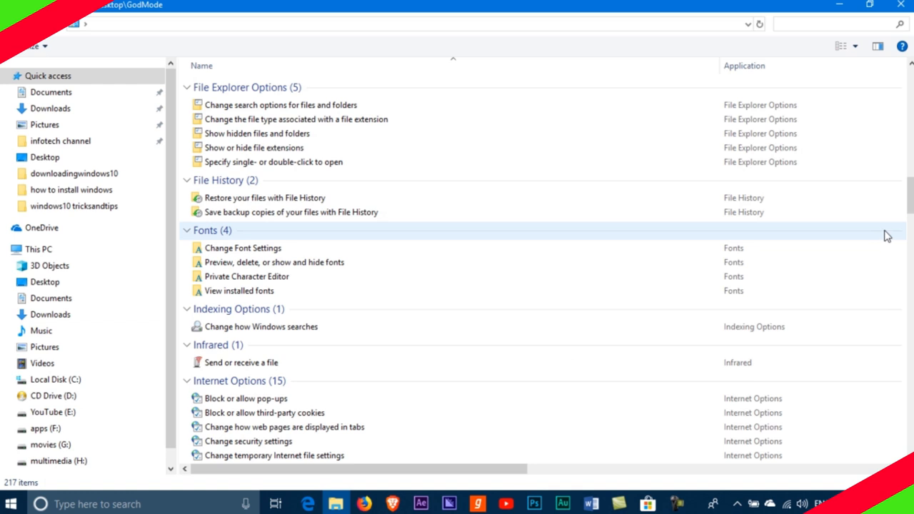
Create a desktop folder named GodMode.{ED7BA470-8E54-465E-825C-99712043E01C}.
{"action": "scroll", "scroll_direction": "down", "scroll_amount": 3}
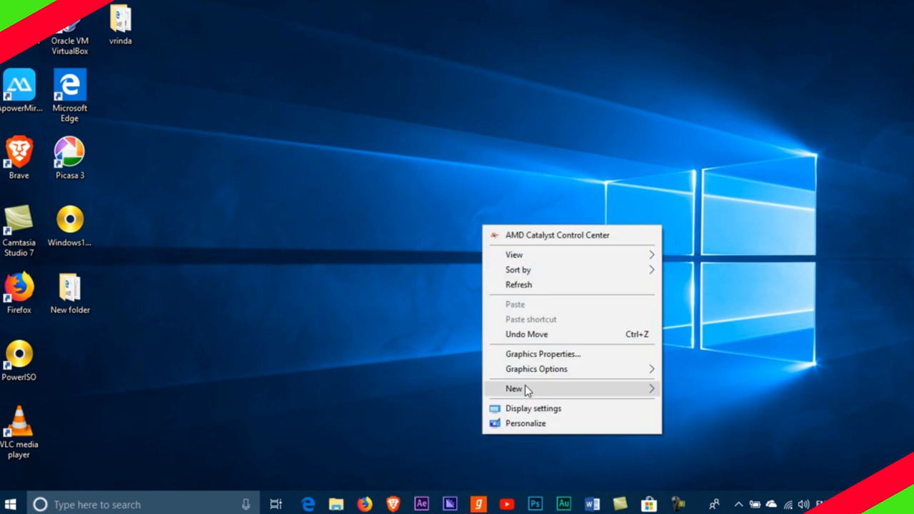
{"action": "left_click", "coordinate": [513, 388]}
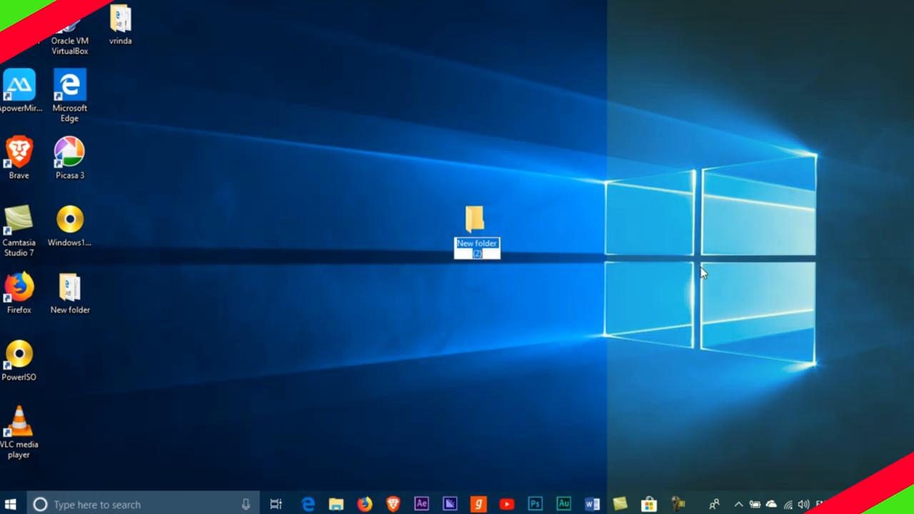
{"action": "type", "text": "{ED7BA470-8E54-465E-825C-99712043E01C}"}
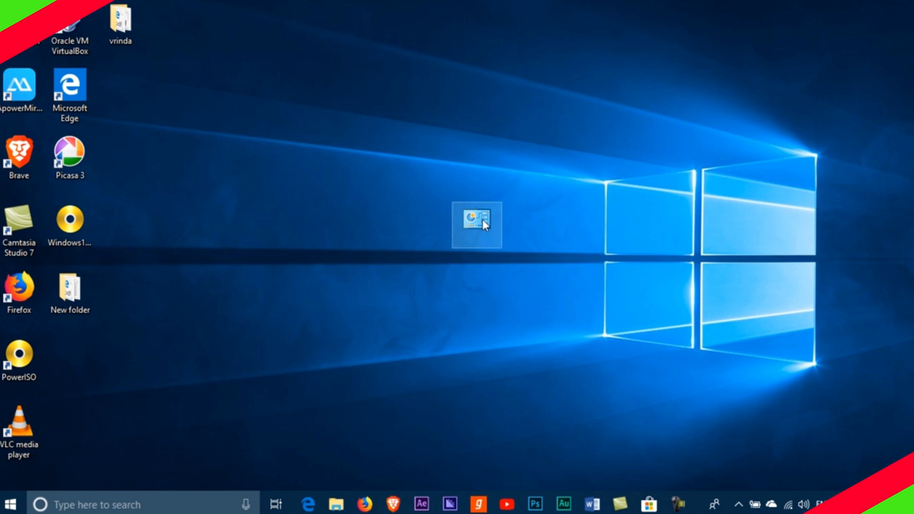
Browse the God Mode folder's full list of system settings.
{"action": "double_click", "coordinate": [477, 226]}
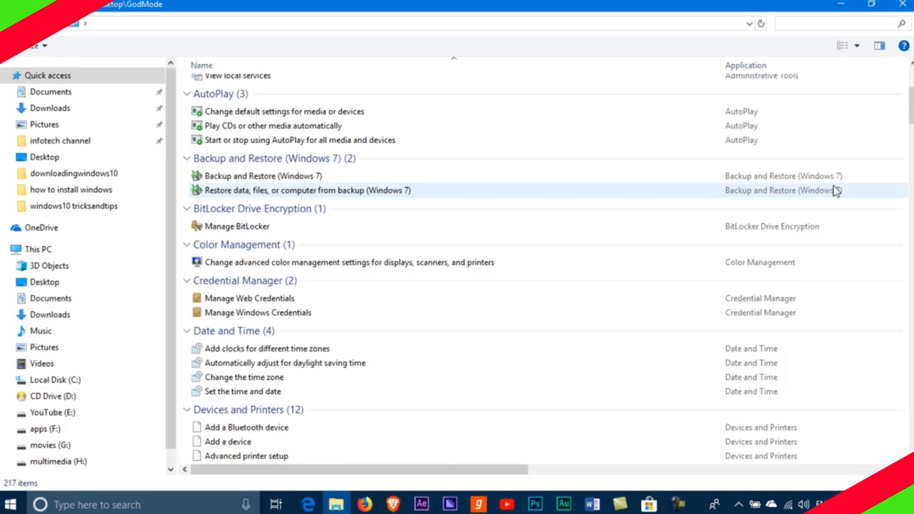
{"action": "scroll", "scroll_direction": "down", "scroll_amount": 3}
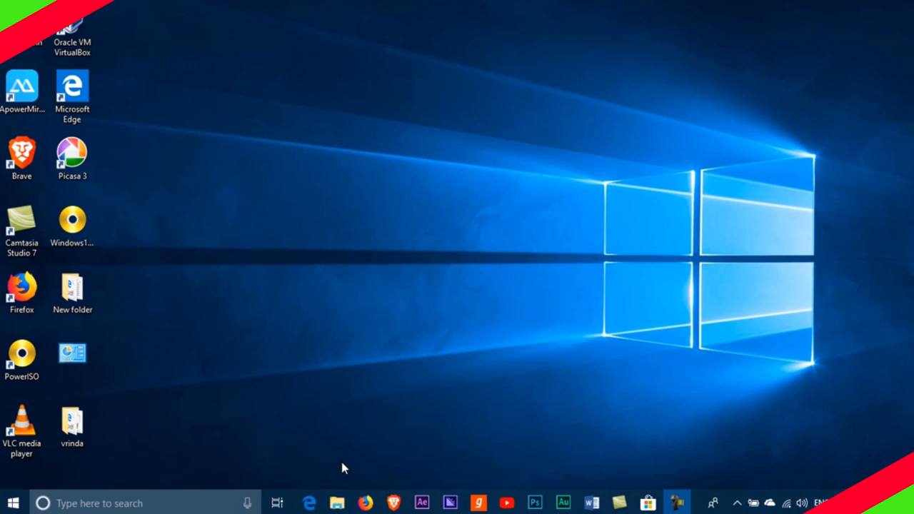
Scroll the Task View Timeline back through earlier days to 30 January.
{"action": "key", "text": "win+tab"}
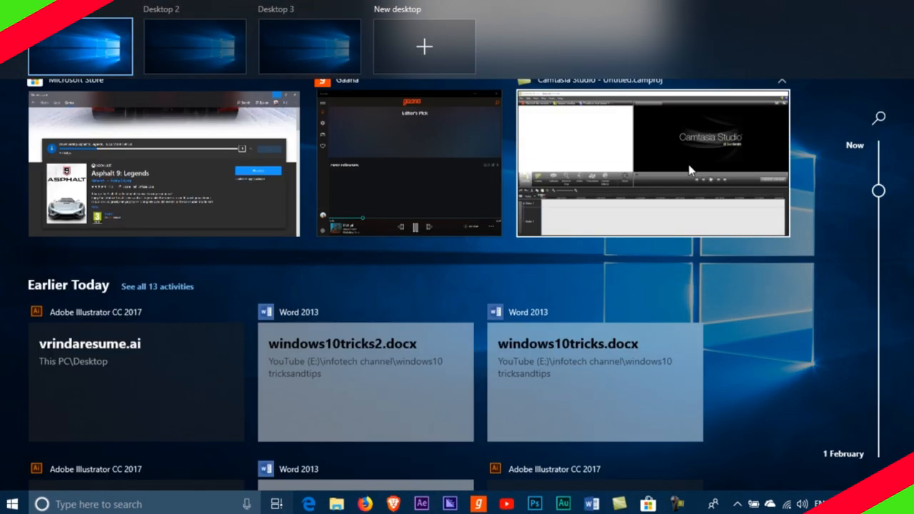
{"action": "scroll", "scroll_direction": "down", "scroll_amount": 3}
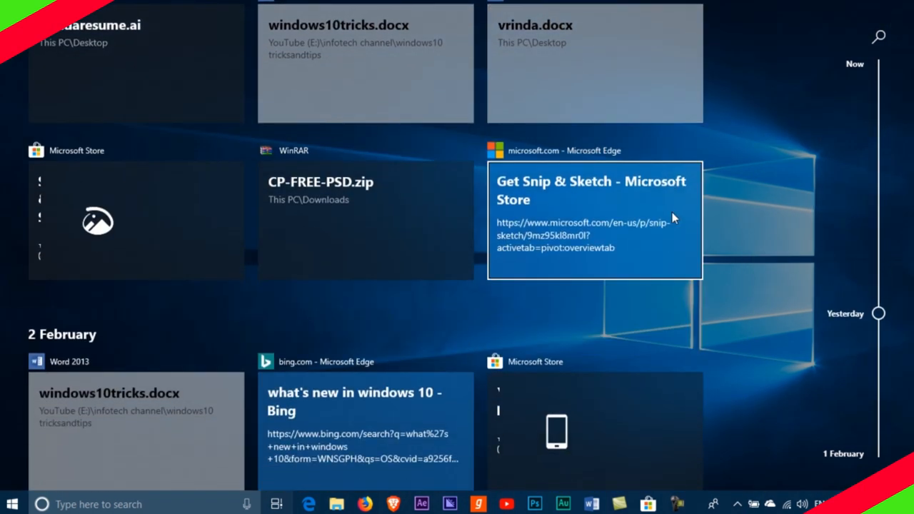
{"action": "scroll", "scroll_direction": "down", "scroll_amount": 3}
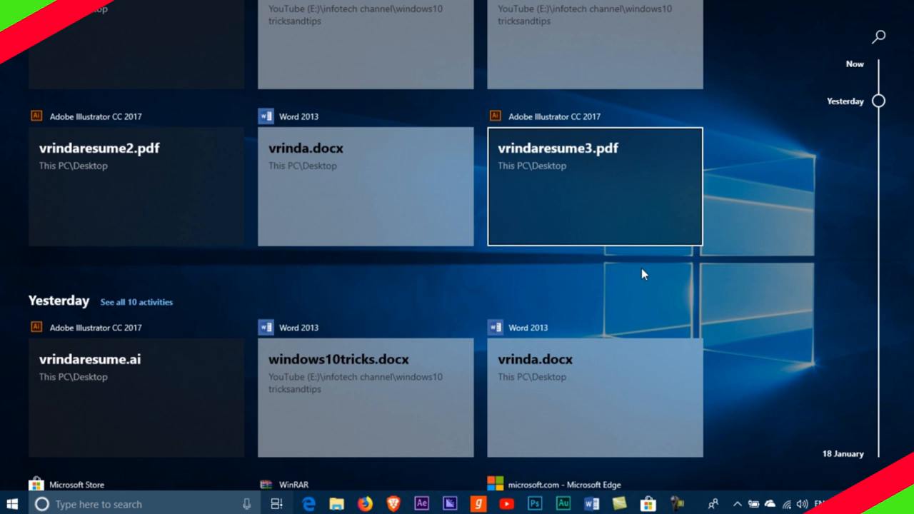
{"action": "scroll", "scroll_direction": "down", "scroll_amount": 3}
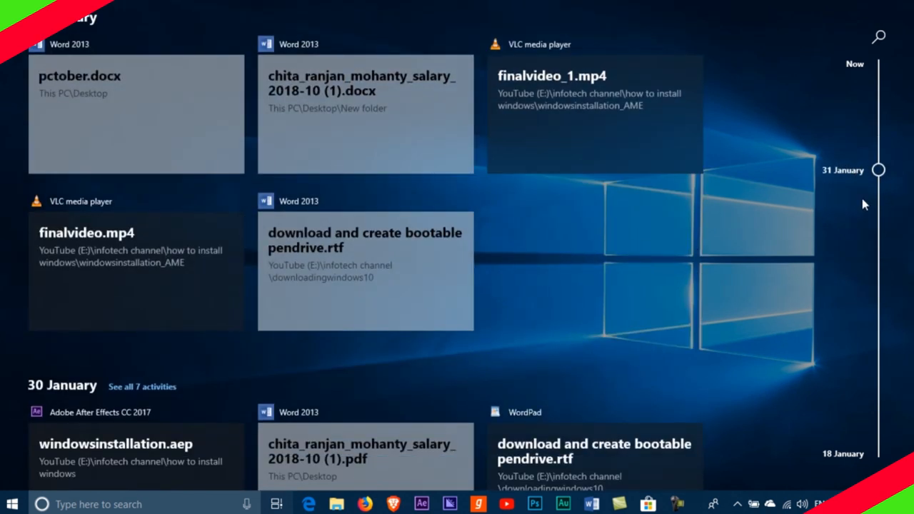
{"action": "scroll", "scroll_direction": "down", "scroll_amount": 3}
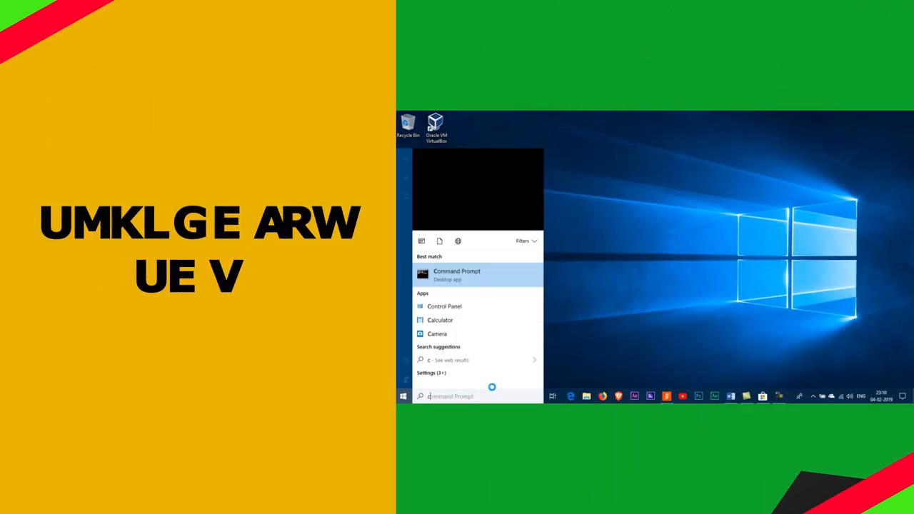
Launch Command Prompt and look through its Font, Layout and Colors properties.
{"action": "left_click", "coordinate": [456, 274]}
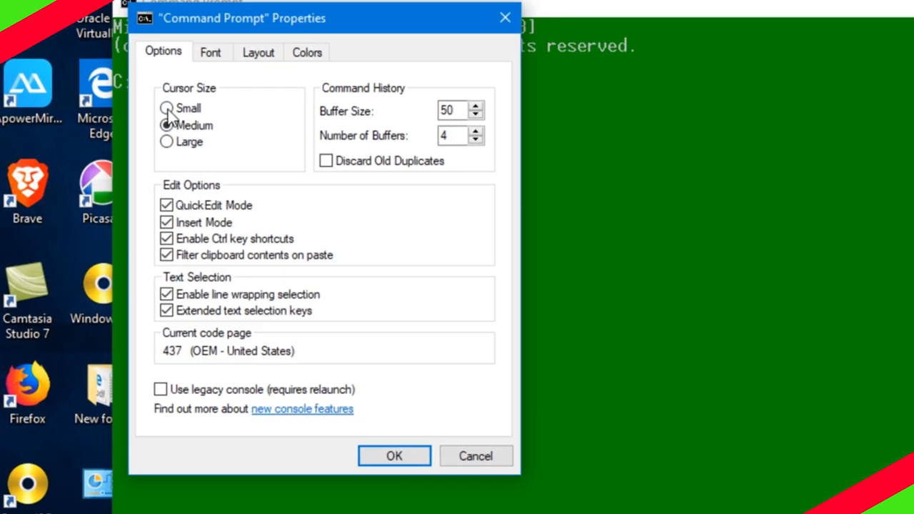
{"action": "left_click", "coordinate": [210, 51]}
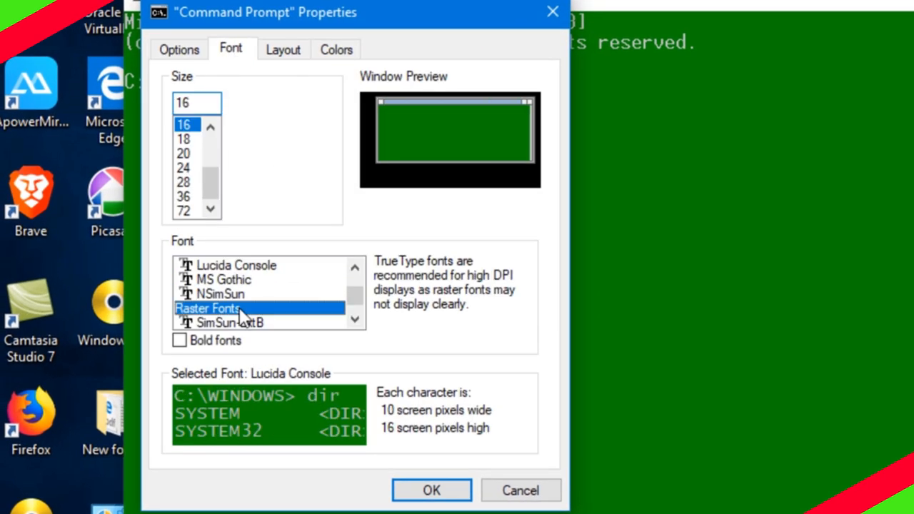
{"action": "left_click", "coordinate": [282, 48]}
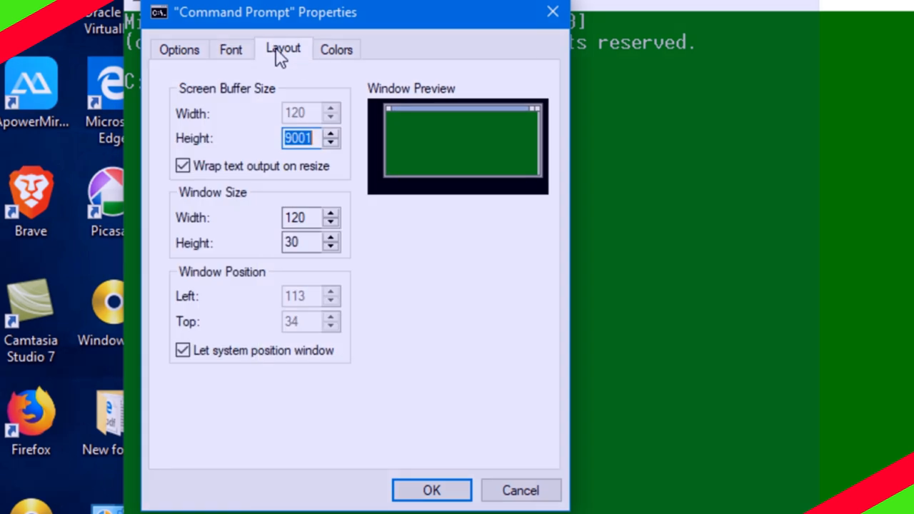
{"action": "left_click", "coordinate": [337, 49]}
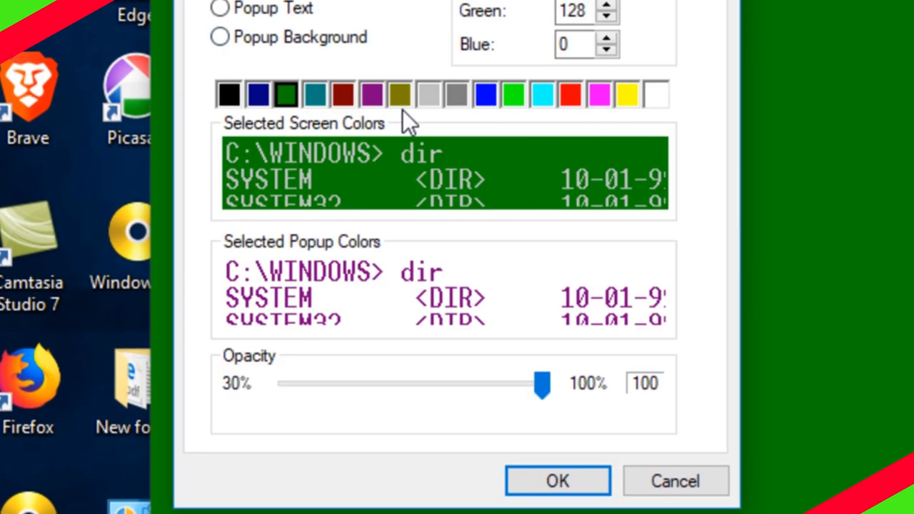
Apply a dark blue console background with 86% window opacity.
{"action": "left_click", "coordinate": [599, 94]}
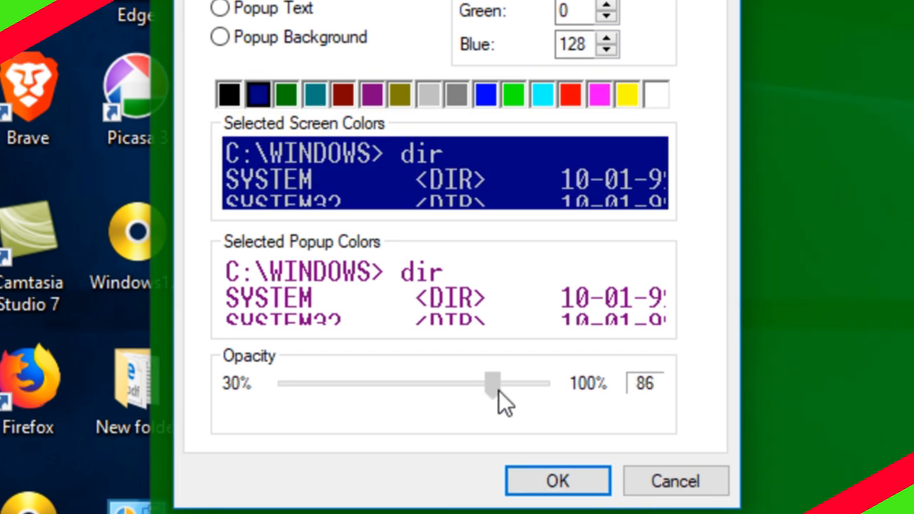
{"action": "left_click", "coordinate": [556, 480]}
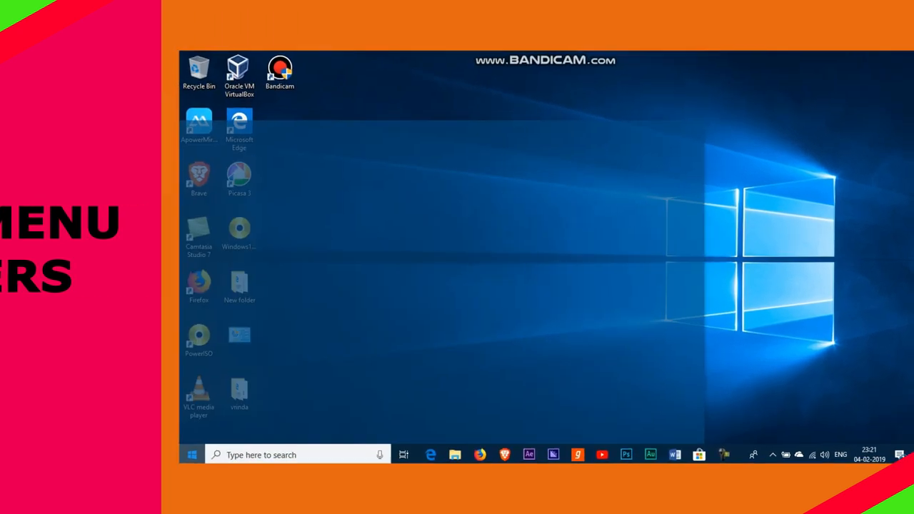
{"action": "left_click", "coordinate": [191, 454]}
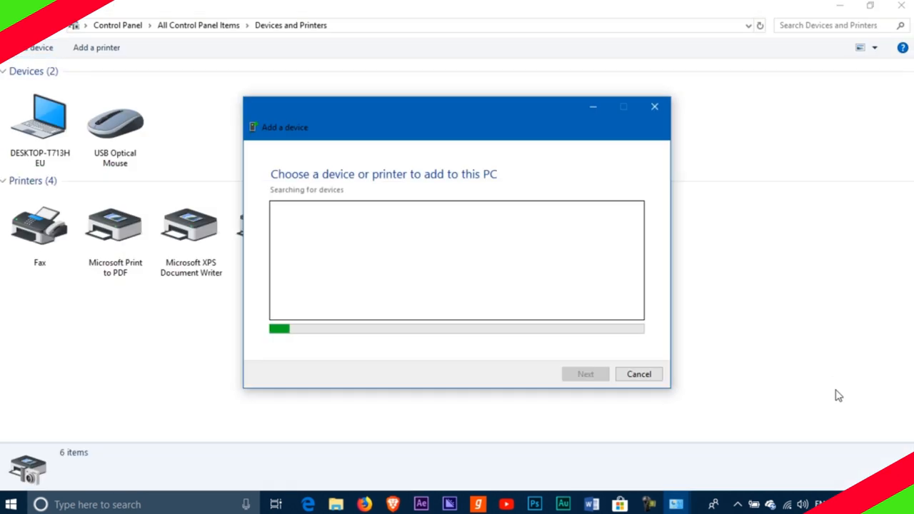
Pair the Samsung Galaxy S7 edge so it appears under Devices, then move on to Settings.
{"action": "left_click", "coordinate": [539, 223]}
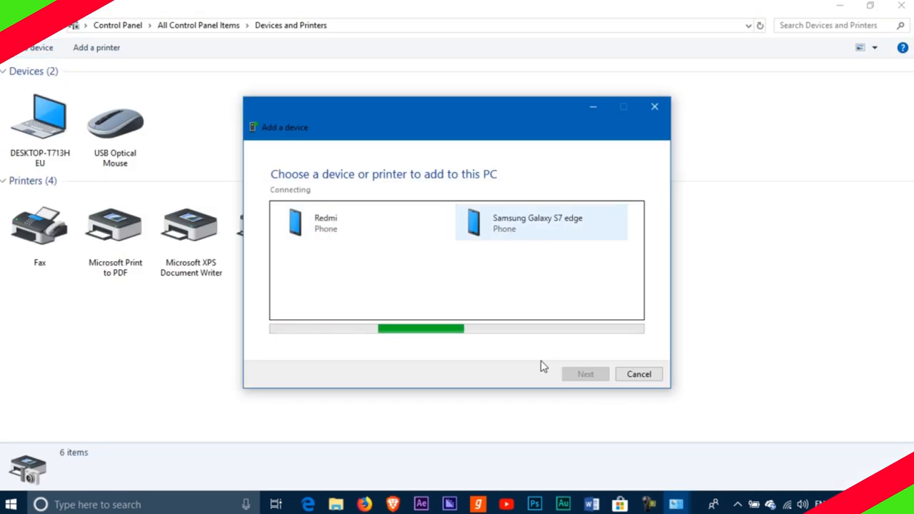
{"action": "left_click", "coordinate": [585, 374]}
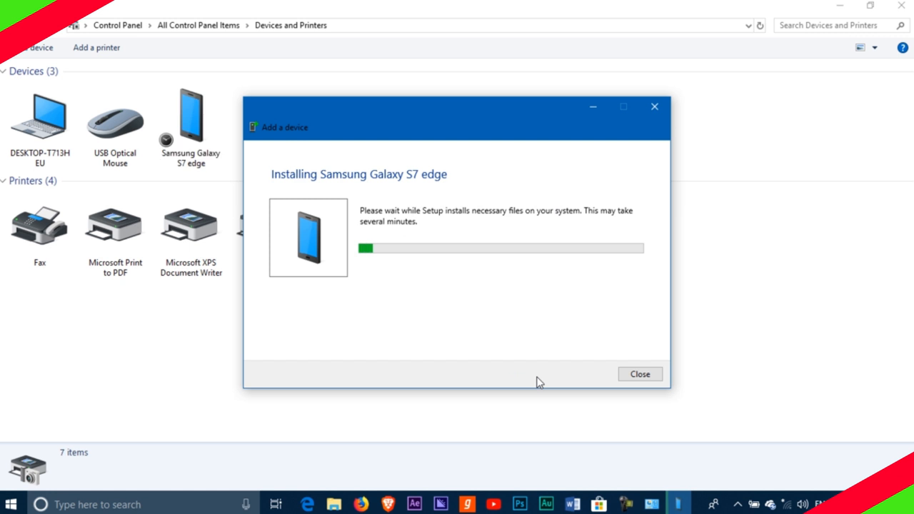
{"action": "left_click", "coordinate": [639, 374]}
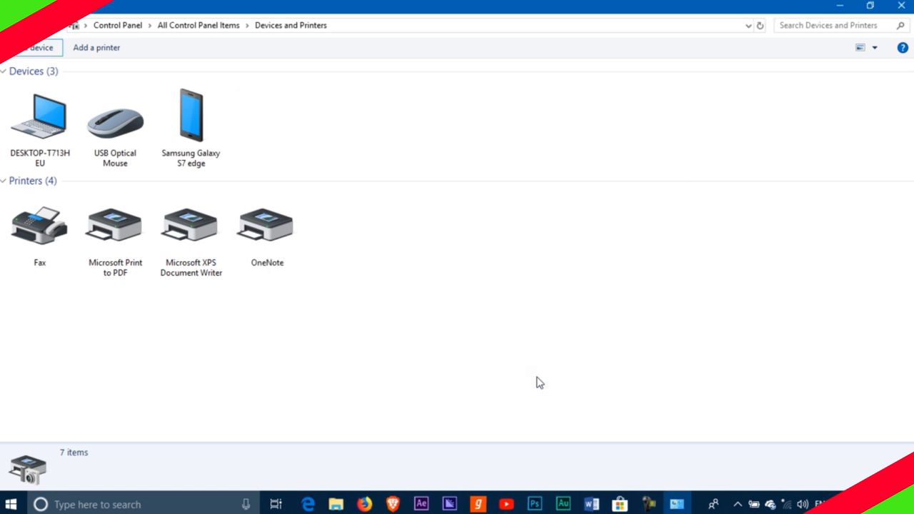
{"action": "left_click", "coordinate": [676, 504]}
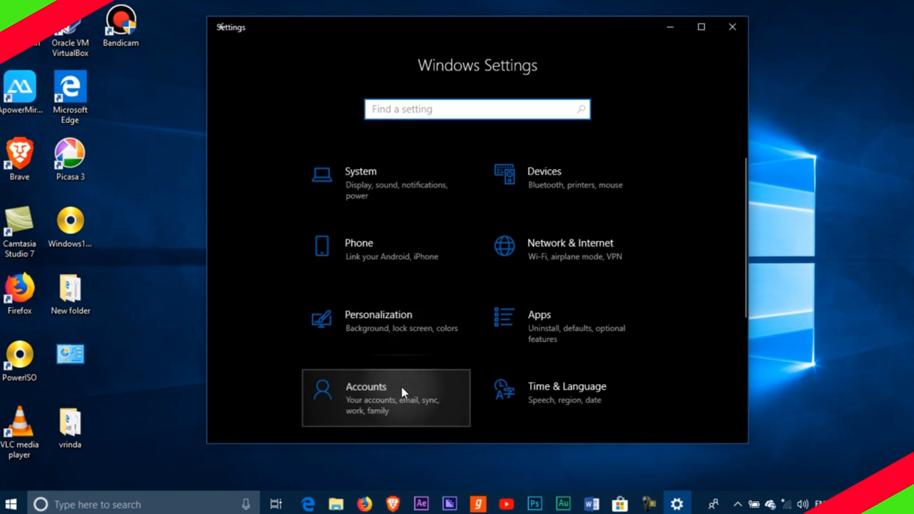
Under Accounts > Sign-in options, enable Dynamic lock to auto-lock when the phone is away.
{"action": "left_click", "coordinate": [365, 397]}
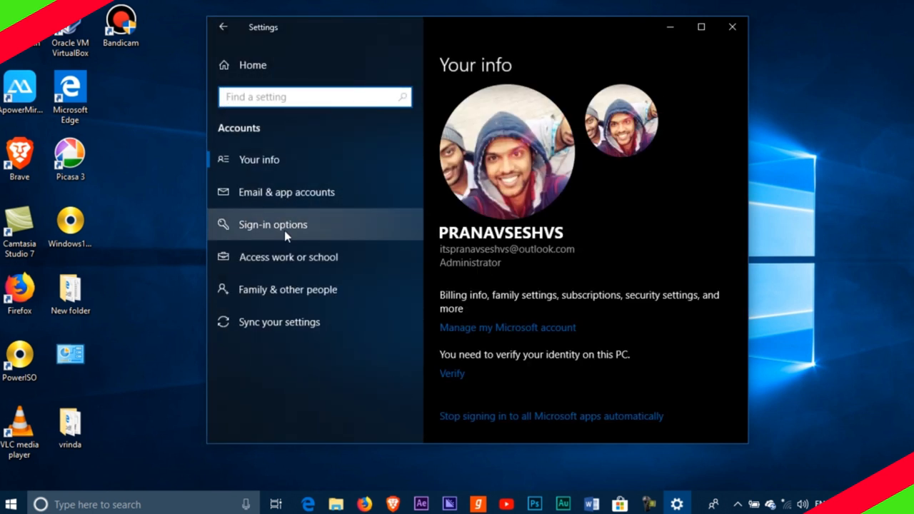
{"action": "left_click", "coordinate": [272, 224]}
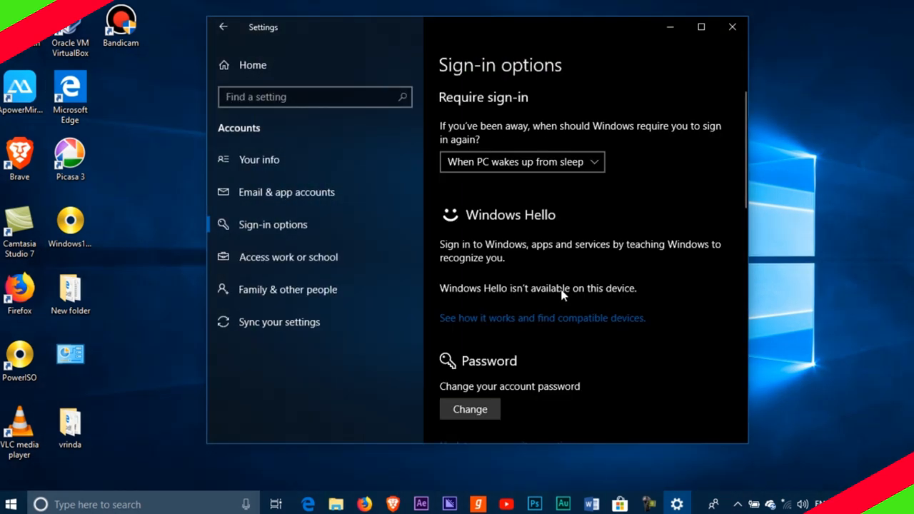
{"action": "scroll", "scroll_direction": "down", "scroll_amount": 3}
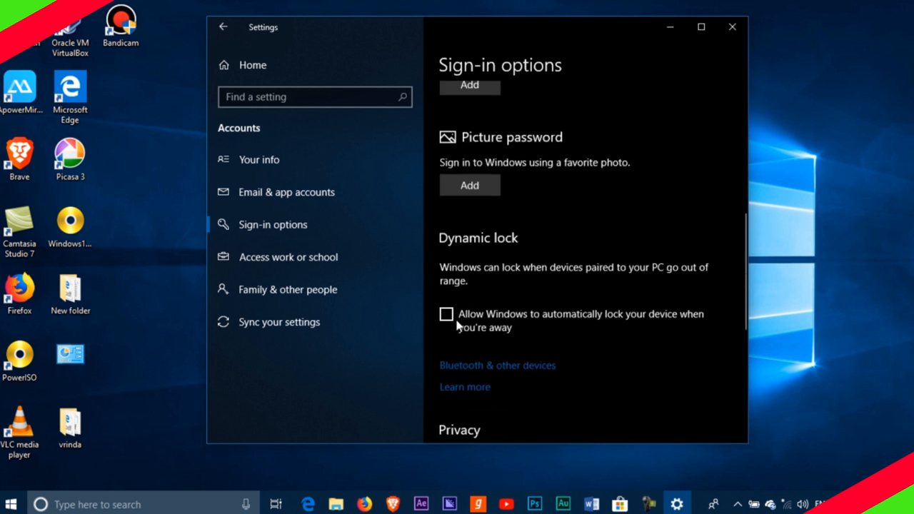
{"action": "left_click", "coordinate": [445, 314]}
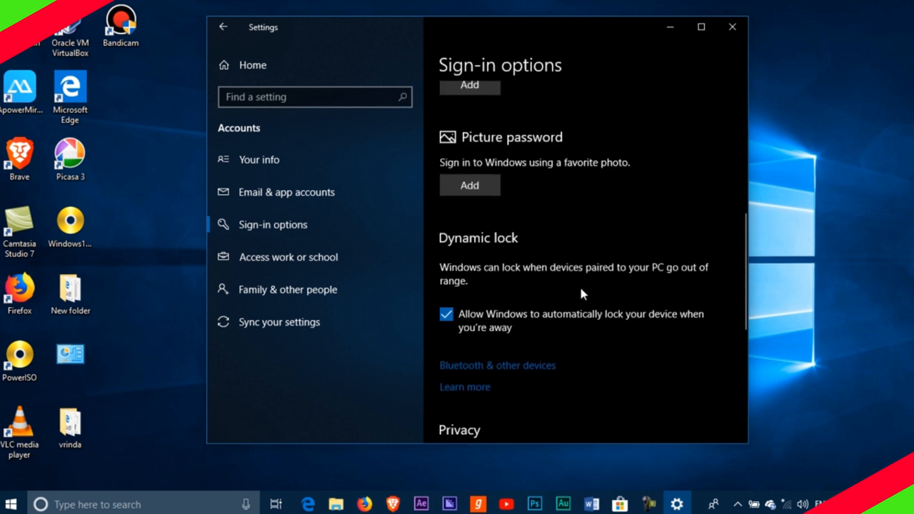
{"action": "scroll", "scroll_direction": "down", "scroll_amount": 3}
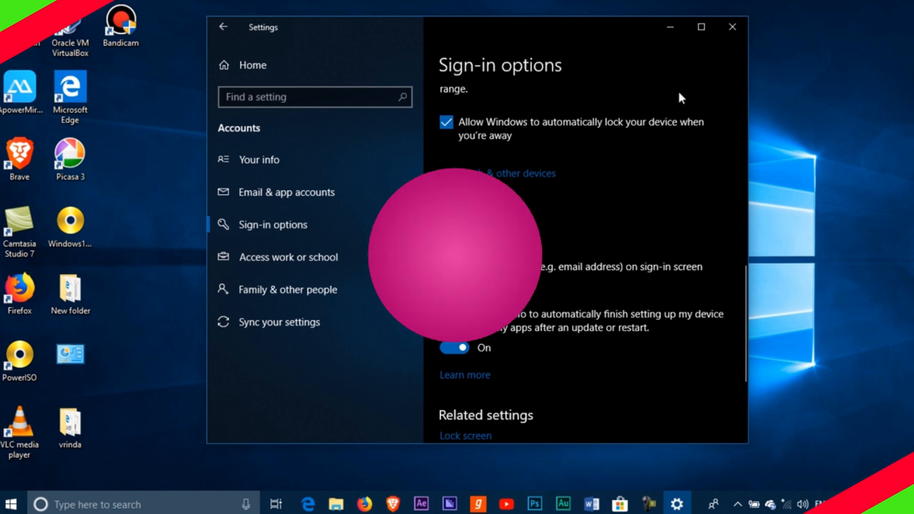